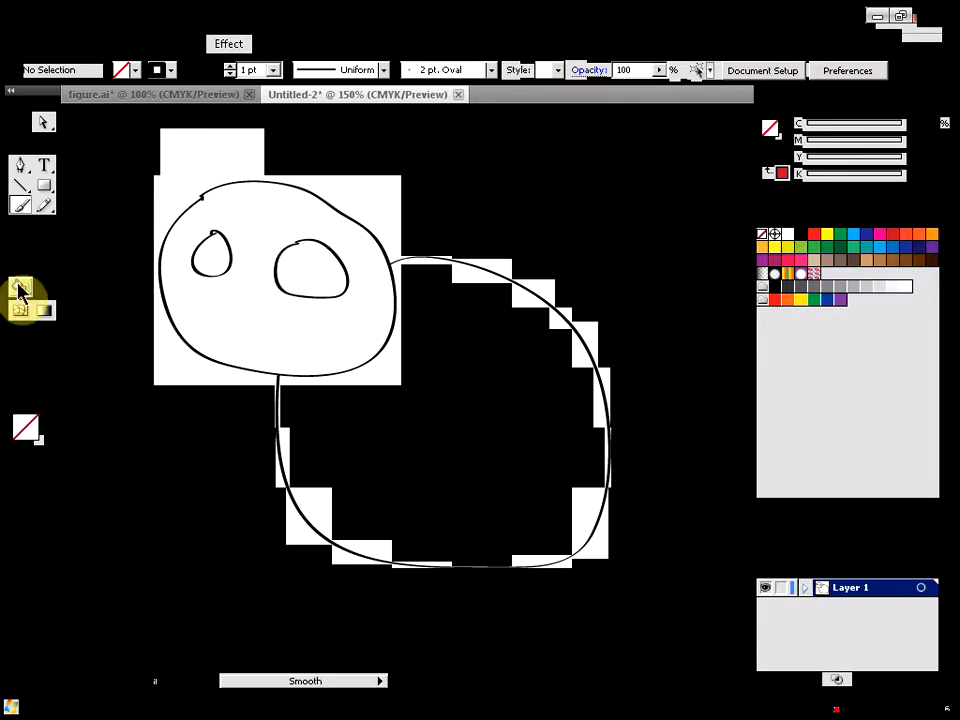
Step: Attempt a pink Live Paint fill on the outline and dismiss the Live Paint group warning
left_click(22, 288)
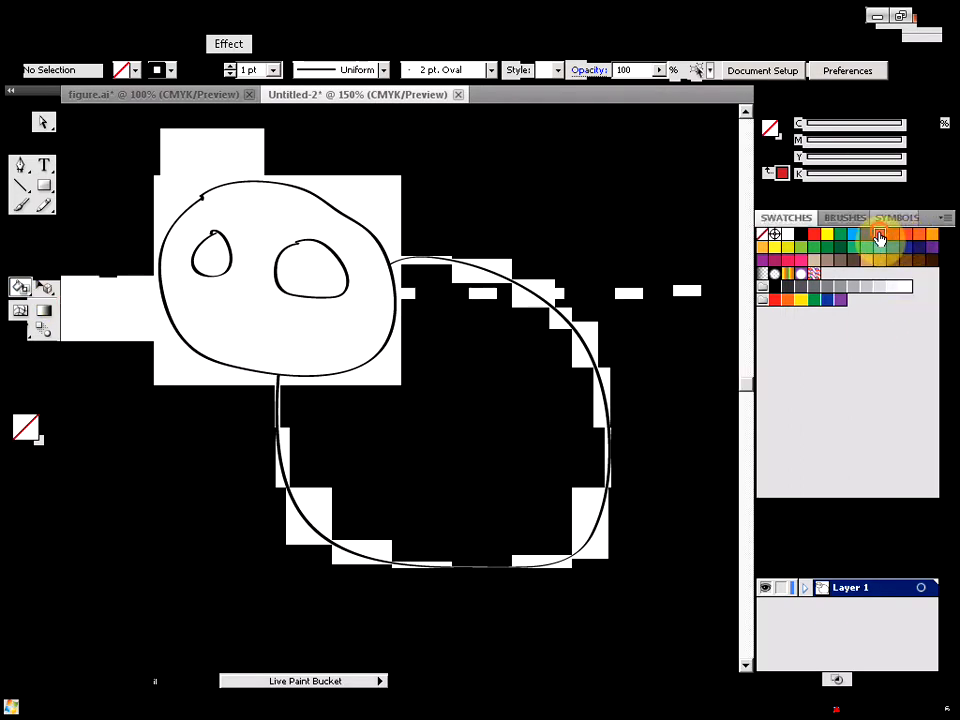
left_click(422, 390)
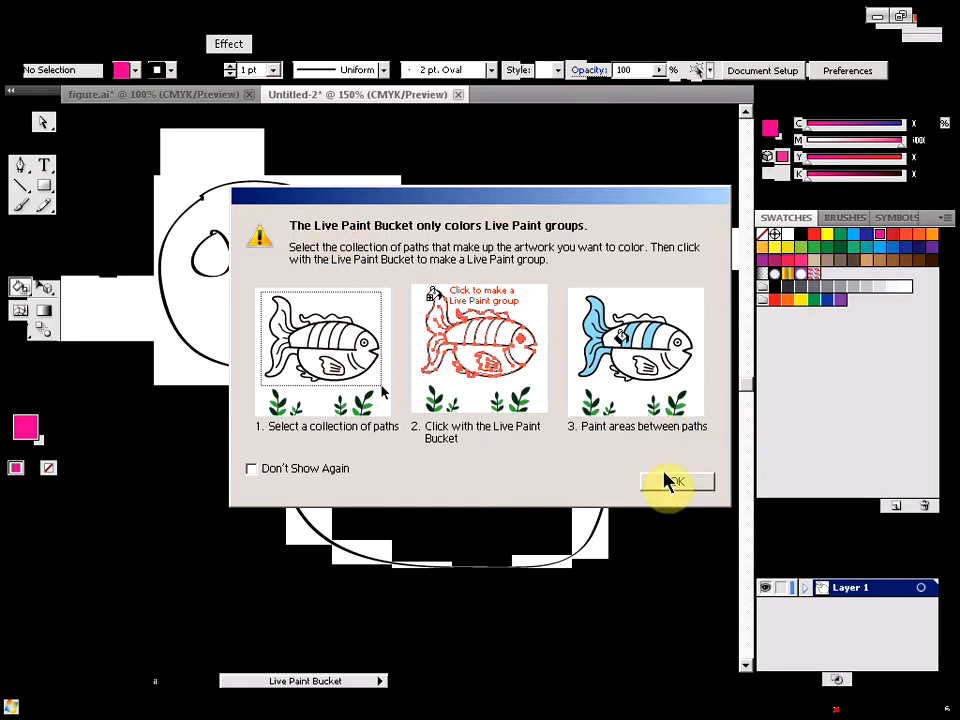
left_click(676, 482)
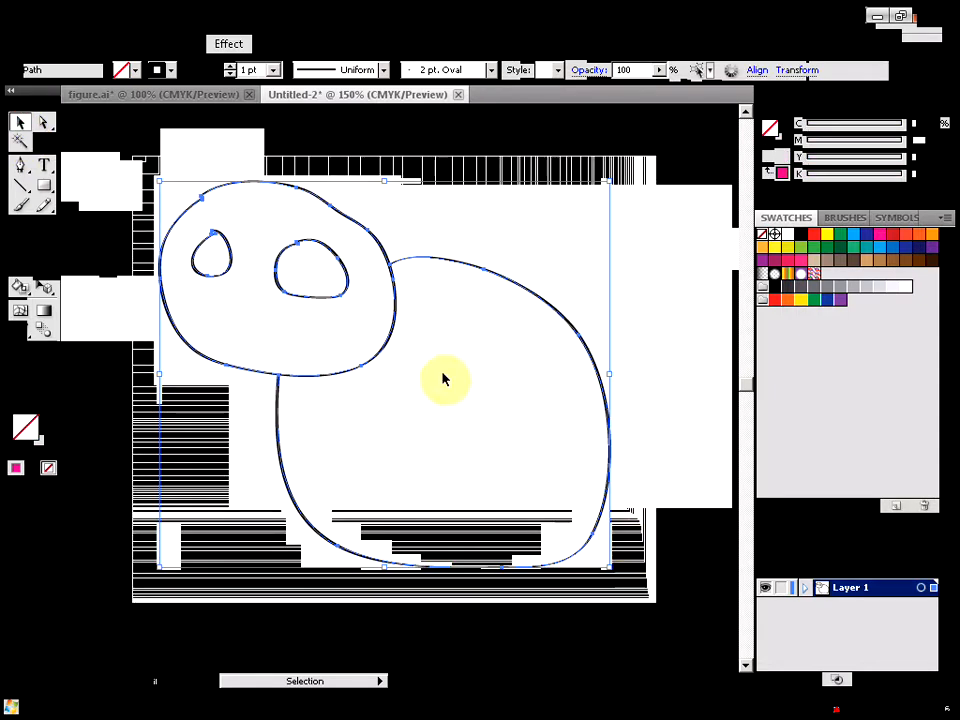
mouse_move(200, 224)
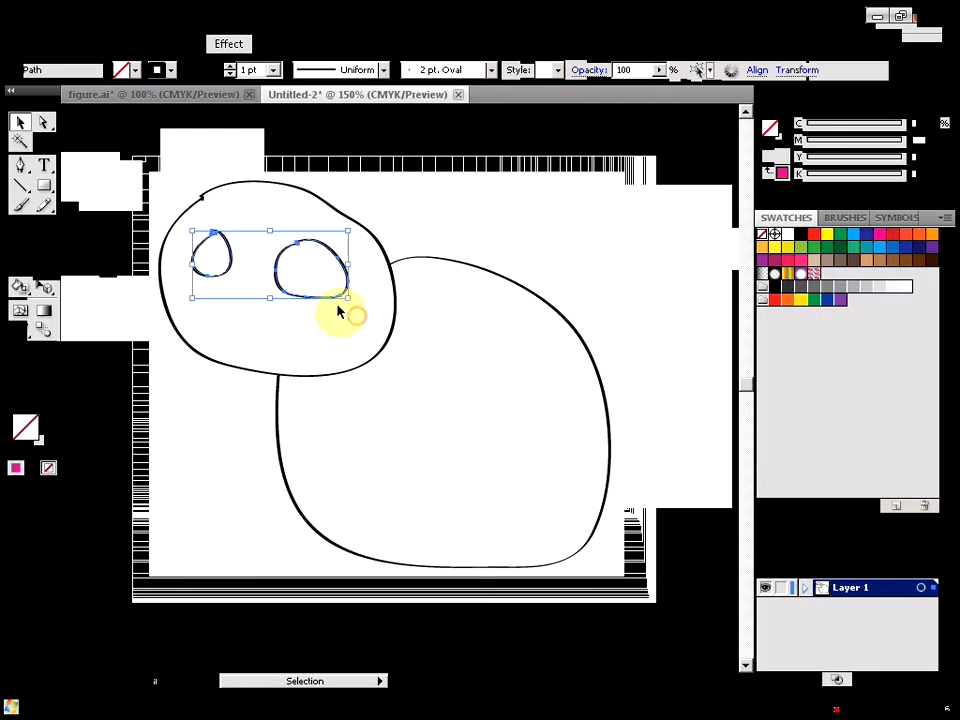
mouse_move(264, 280)
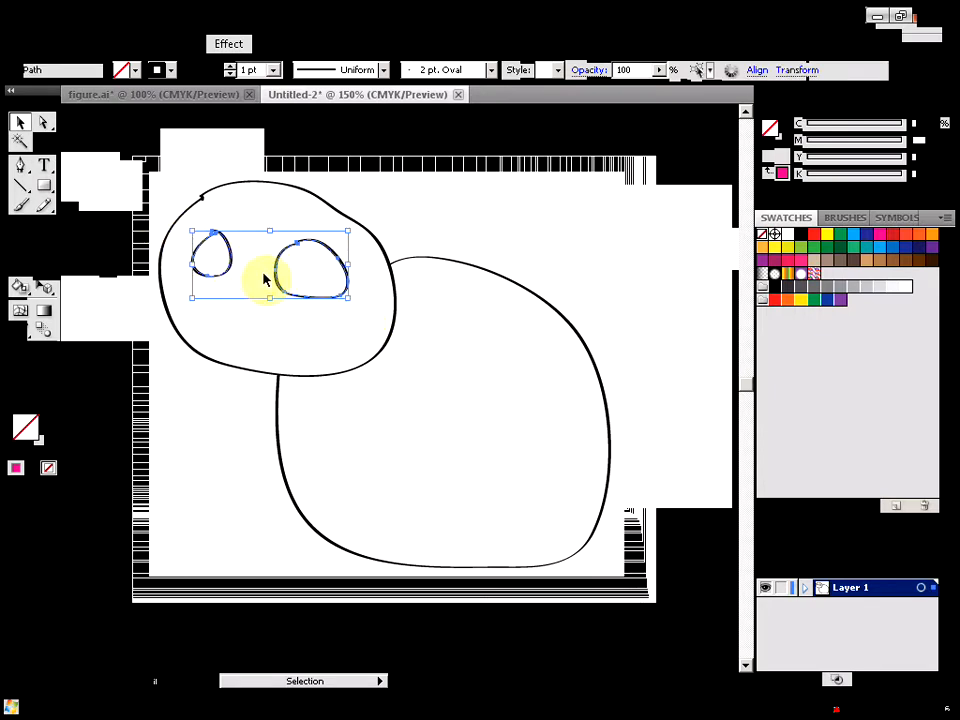
mouse_move(168, 186)
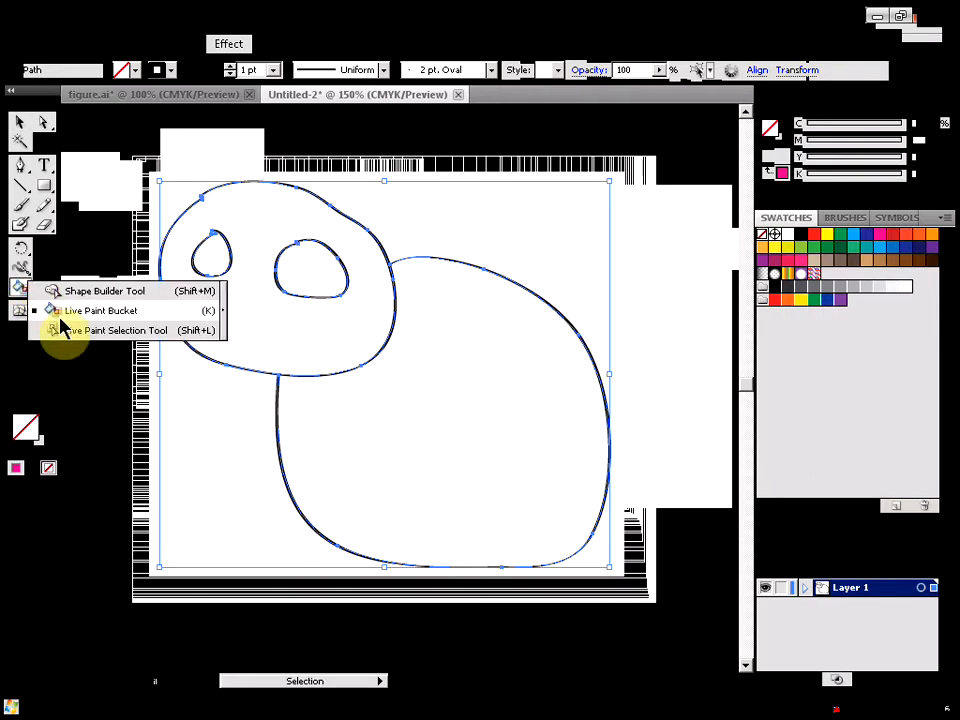
Step: Convert the selected animal outline into a Live Paint group, confirming the conversion alert
left_click(96, 310)
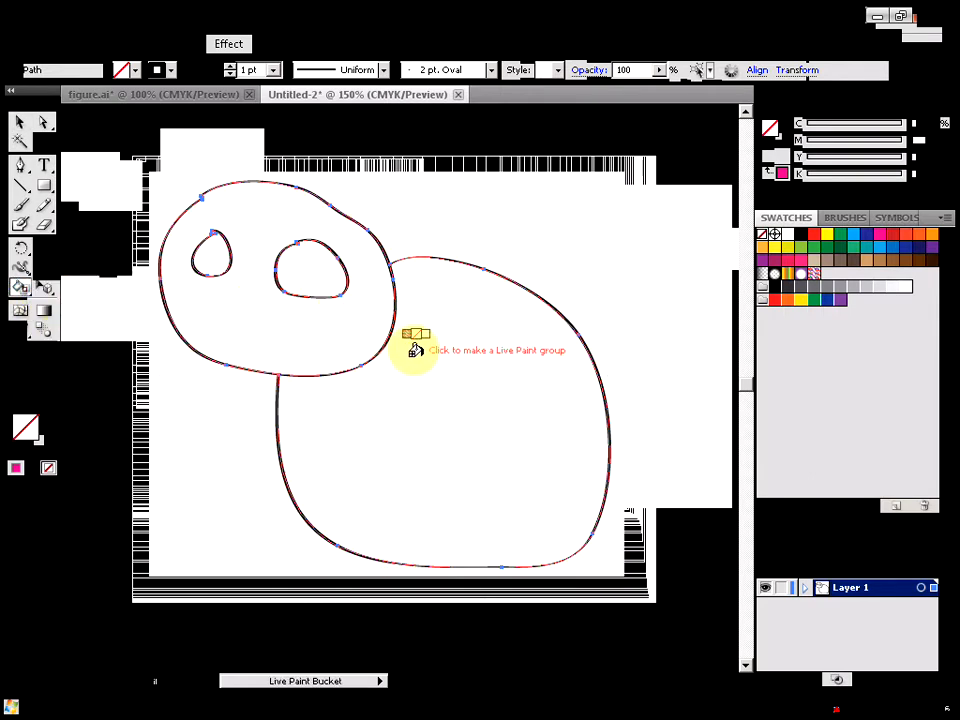
left_click(412, 350)
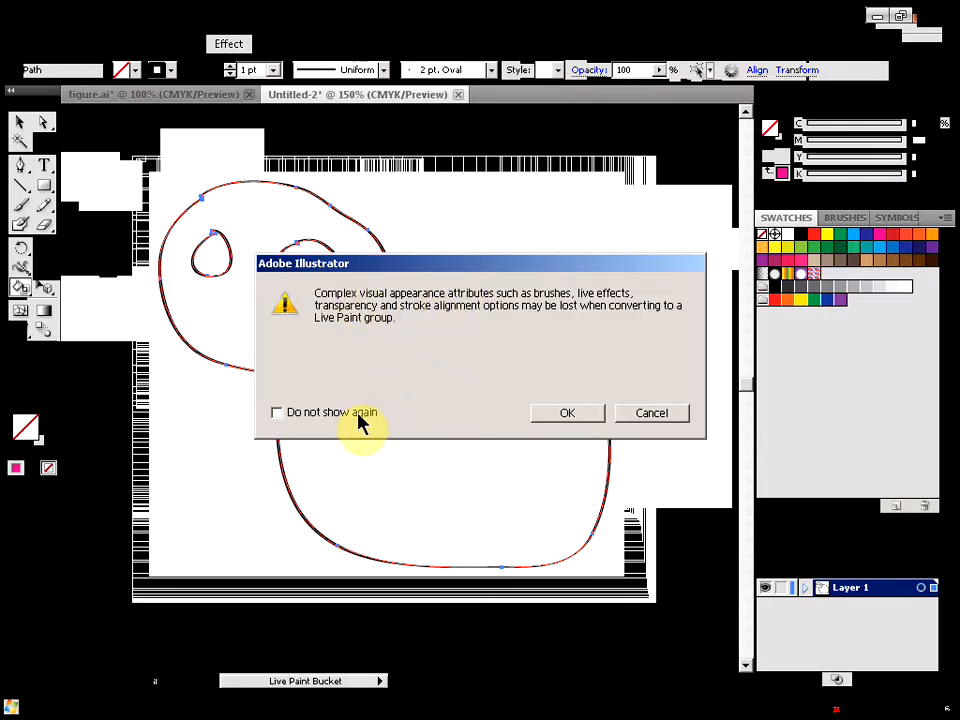
left_click(568, 412)
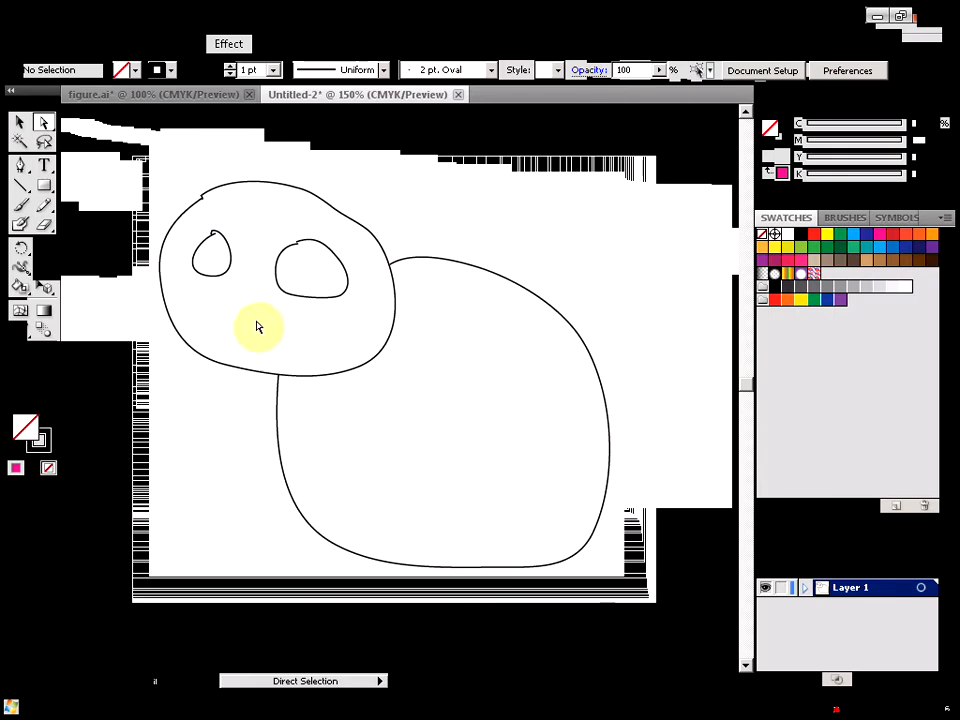
Step: Fill the body orange, the head brown and the right eye green with the Live Paint Bucket
left_click(16, 290)
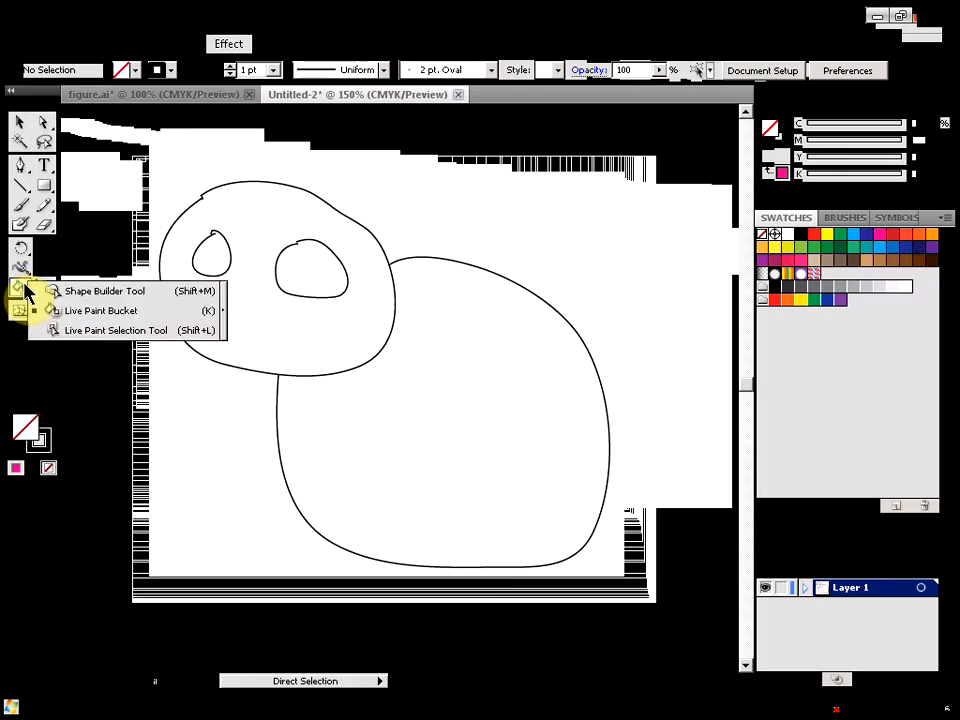
left_click(100, 312)
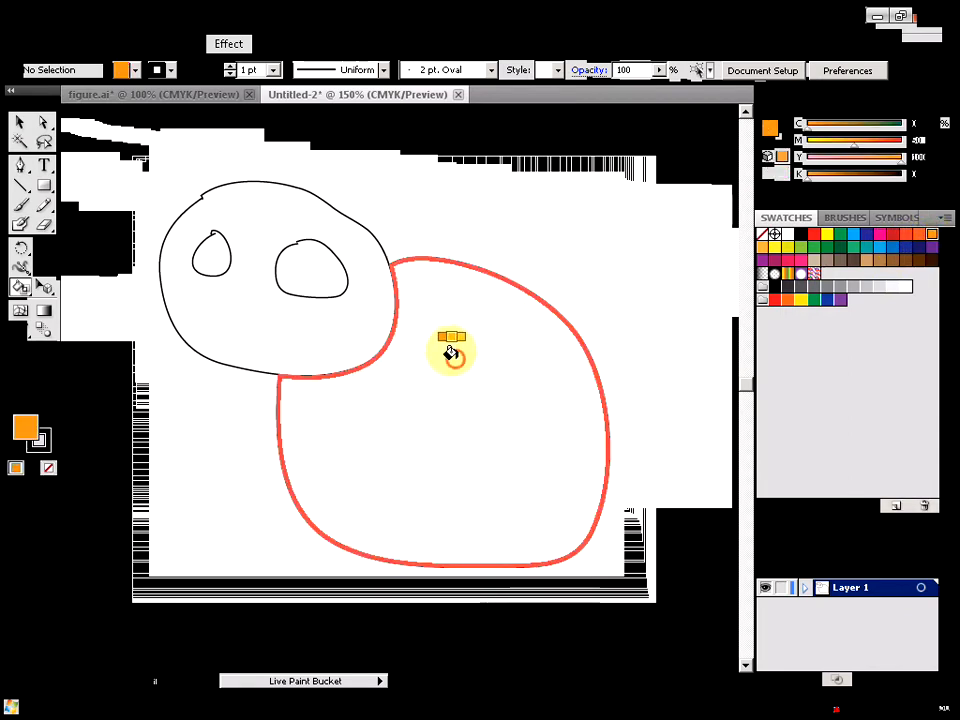
left_click(450, 352)
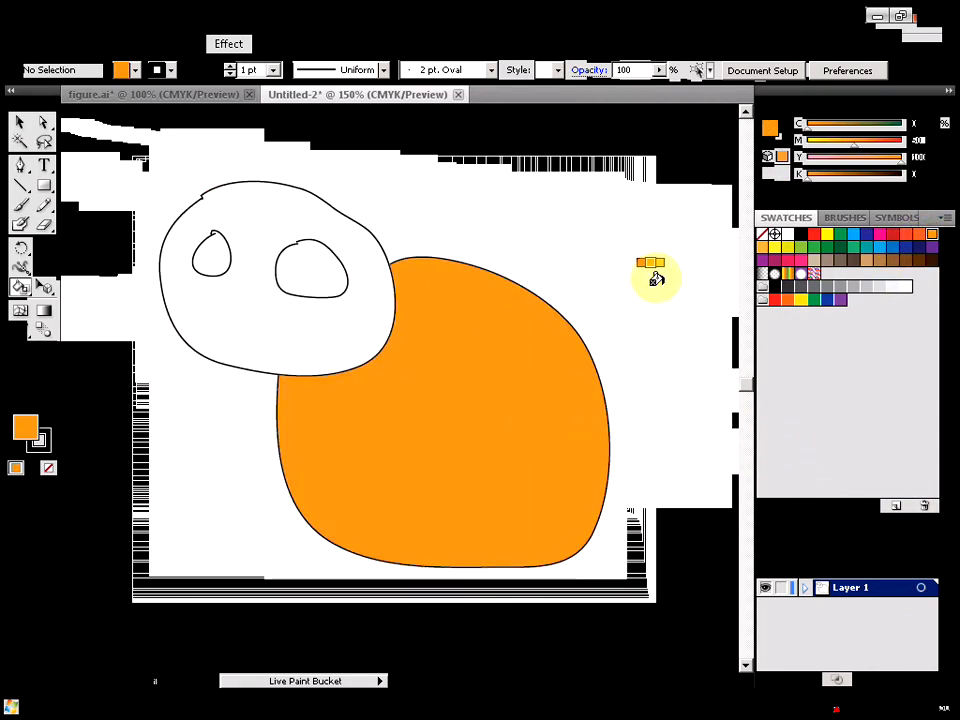
left_click(318, 330)
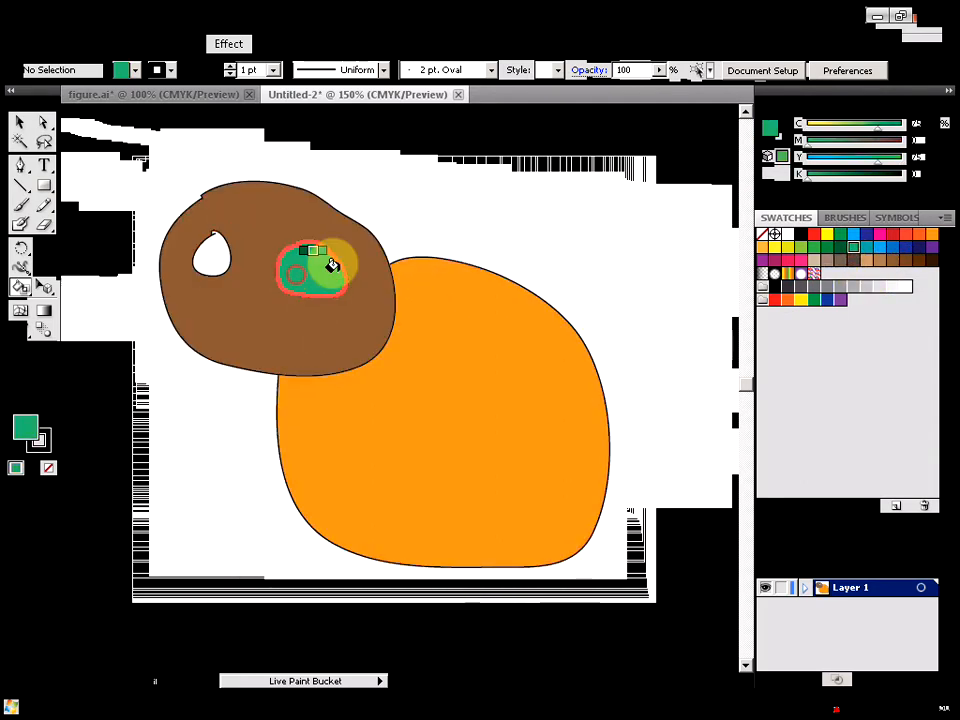
left_click(204, 256)
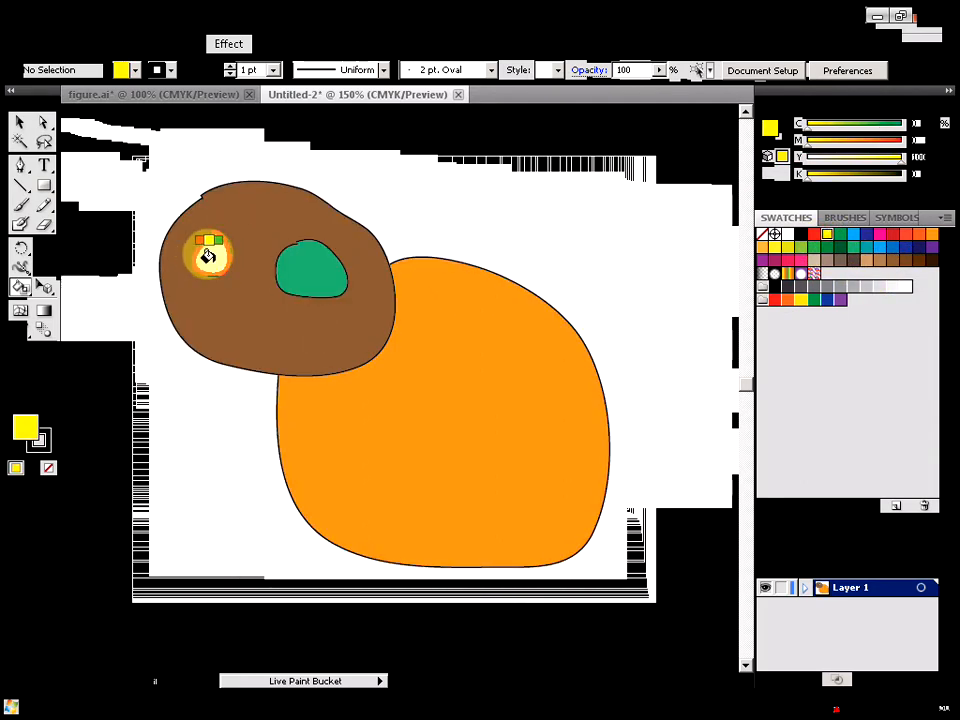